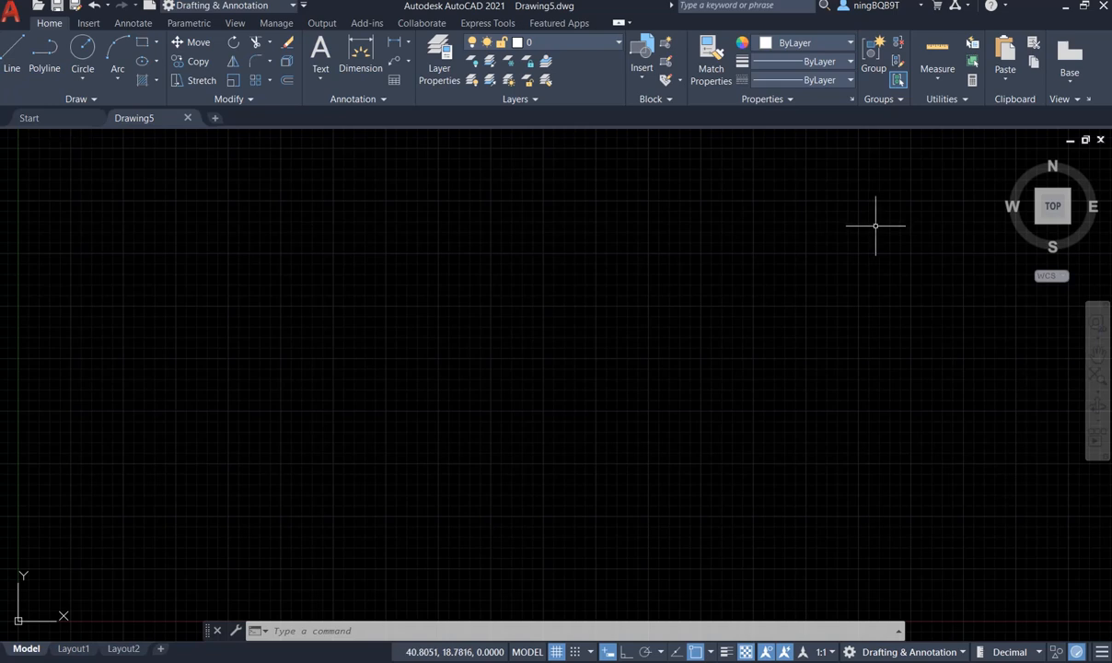
mouse_move(744, 411)
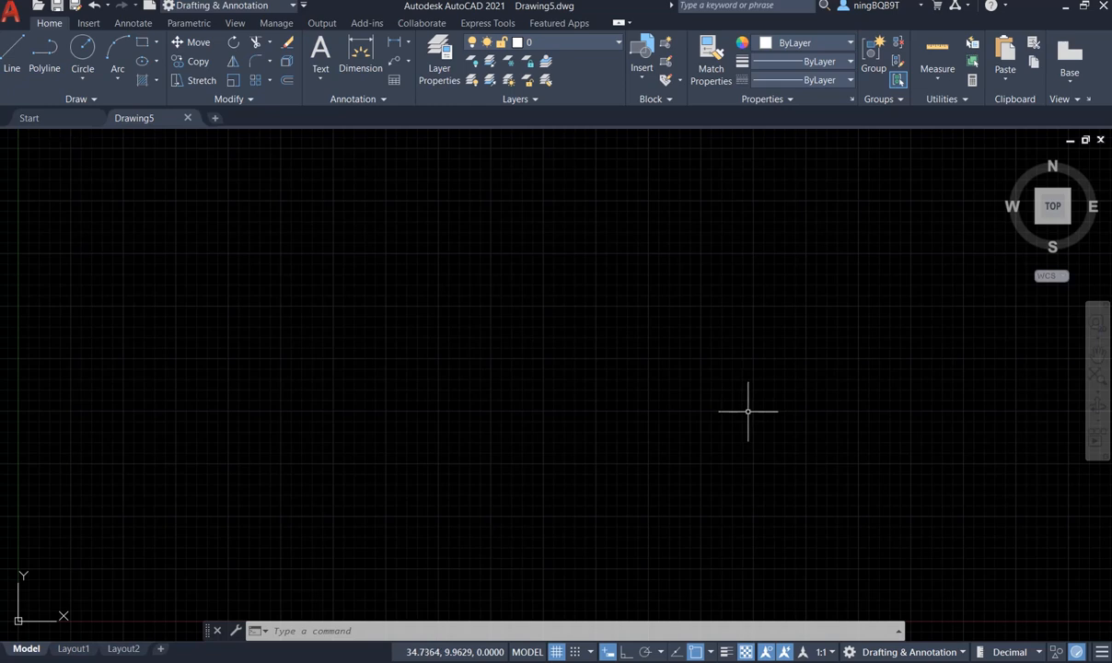
mouse_move(741, 403)
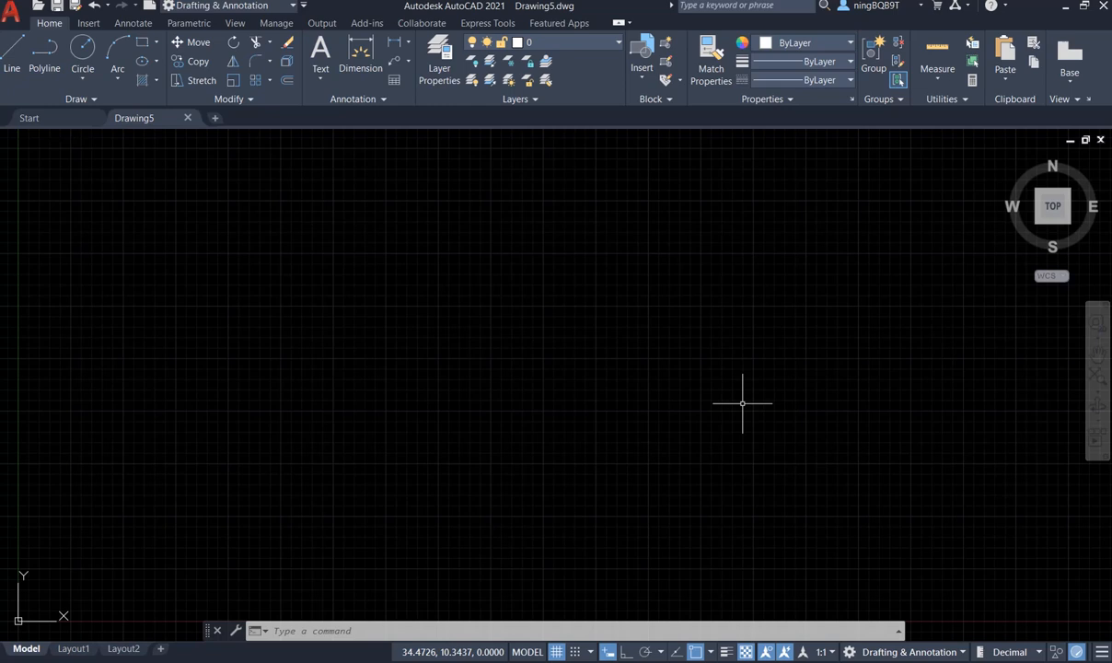
mouse_move(737, 401)
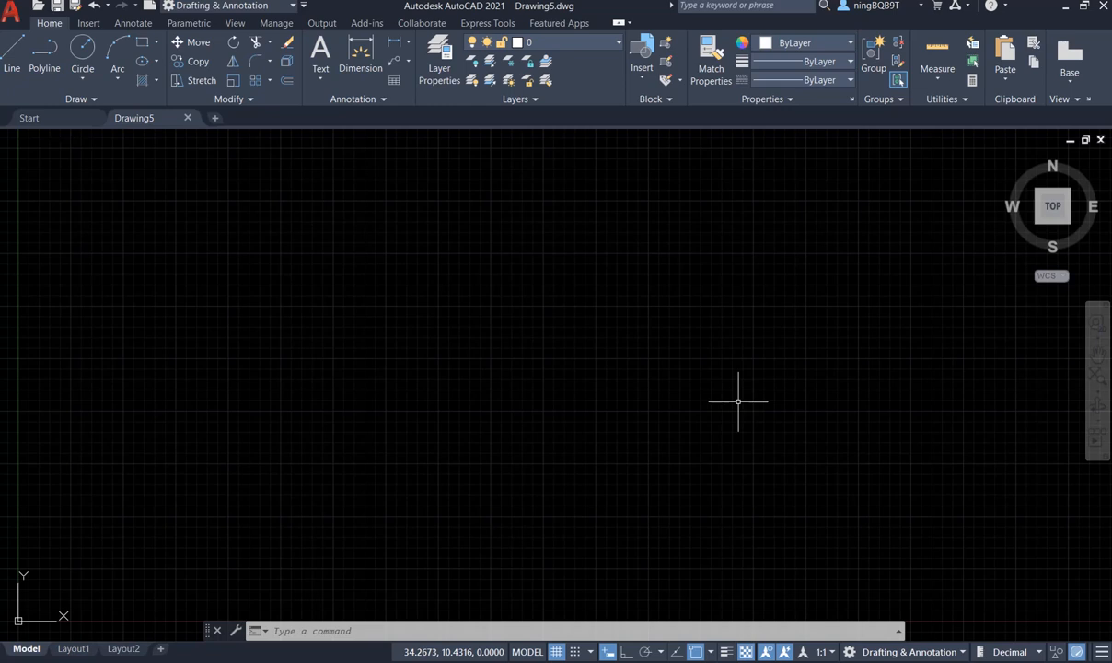
mouse_move(731, 401)
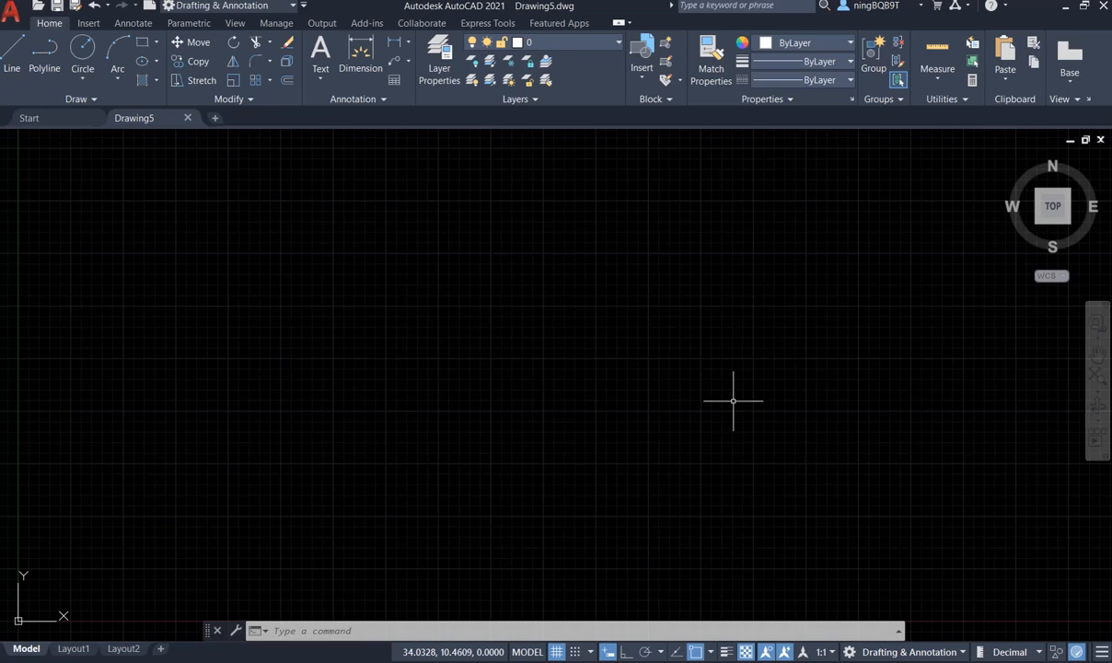
mouse_move(612, 354)
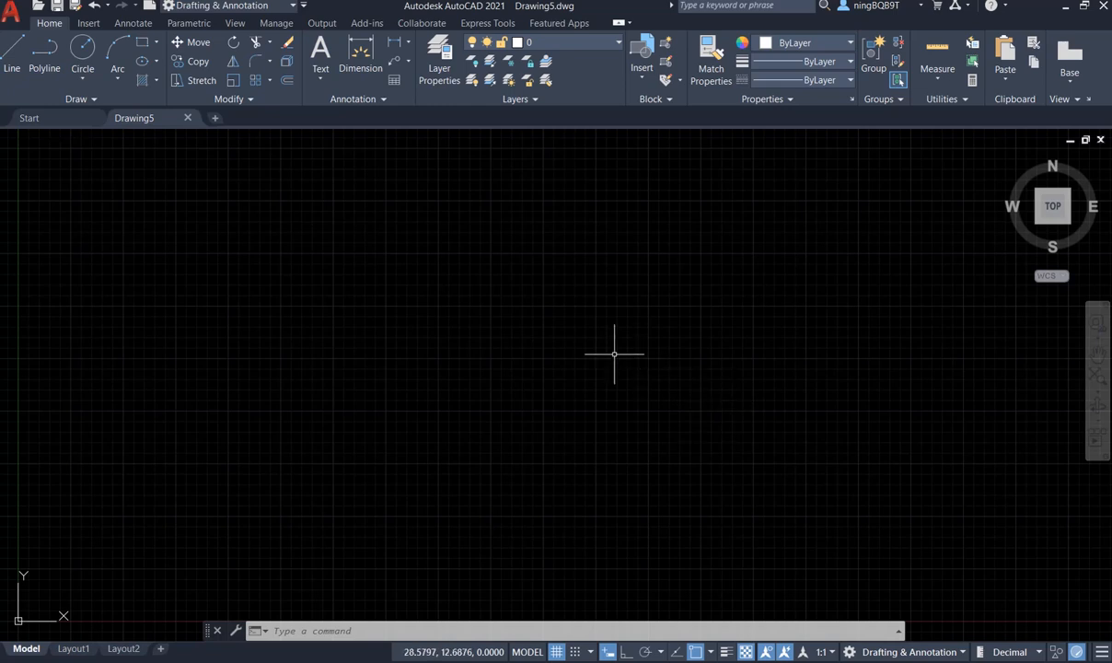
mouse_move(442, 131)
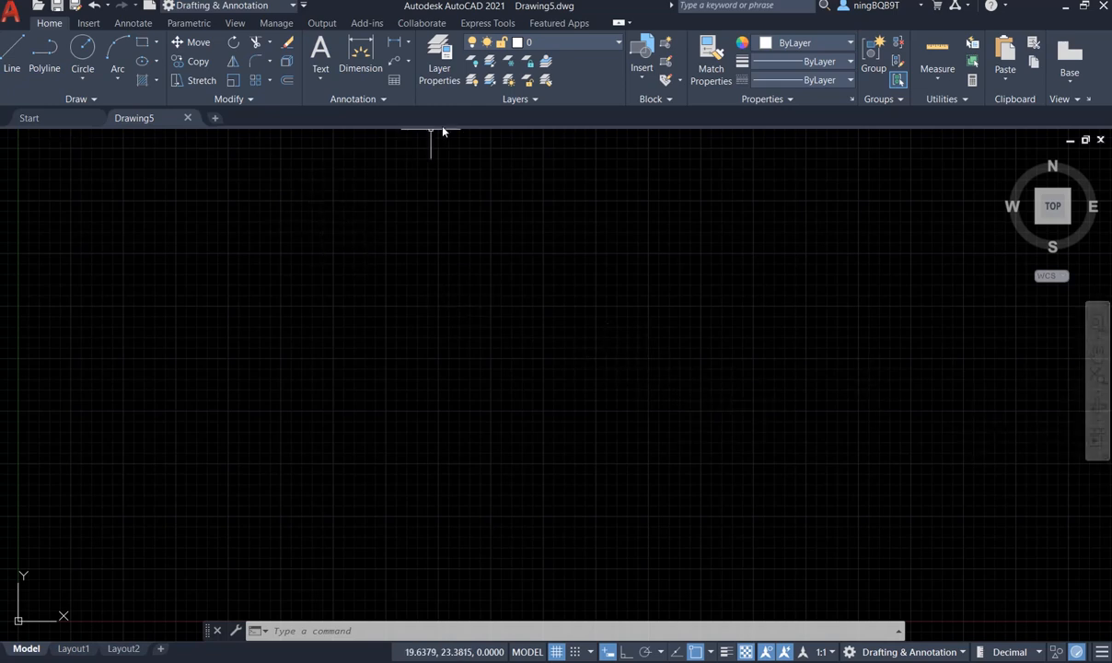
mouse_move(490, 135)
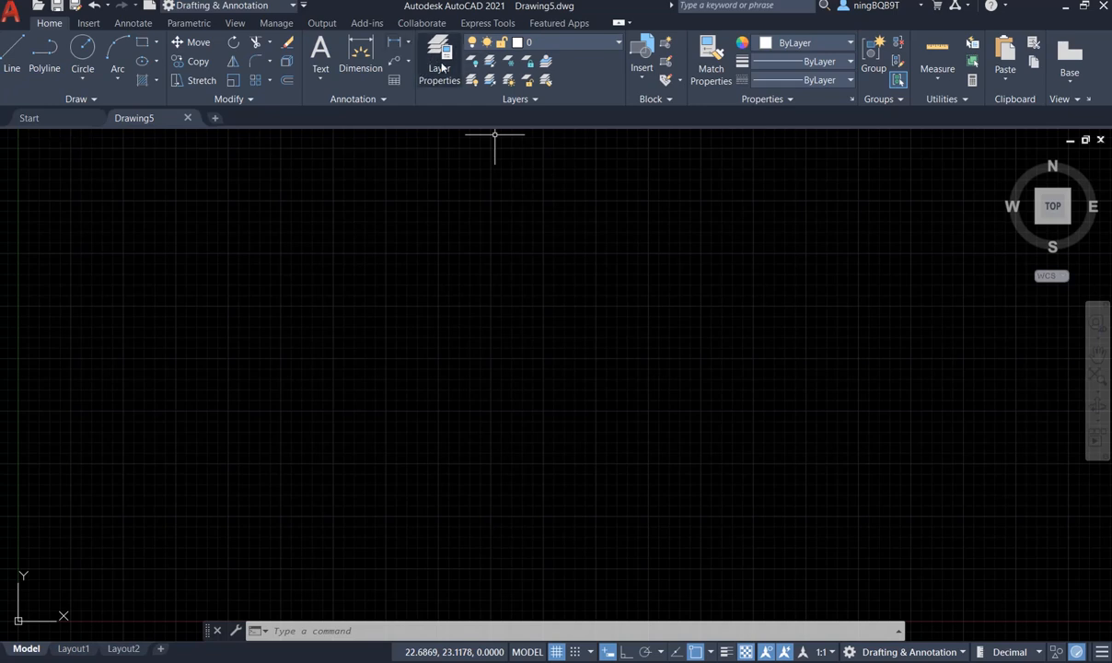
Open the Layer Properties Manager from the Home tab
click(437, 60)
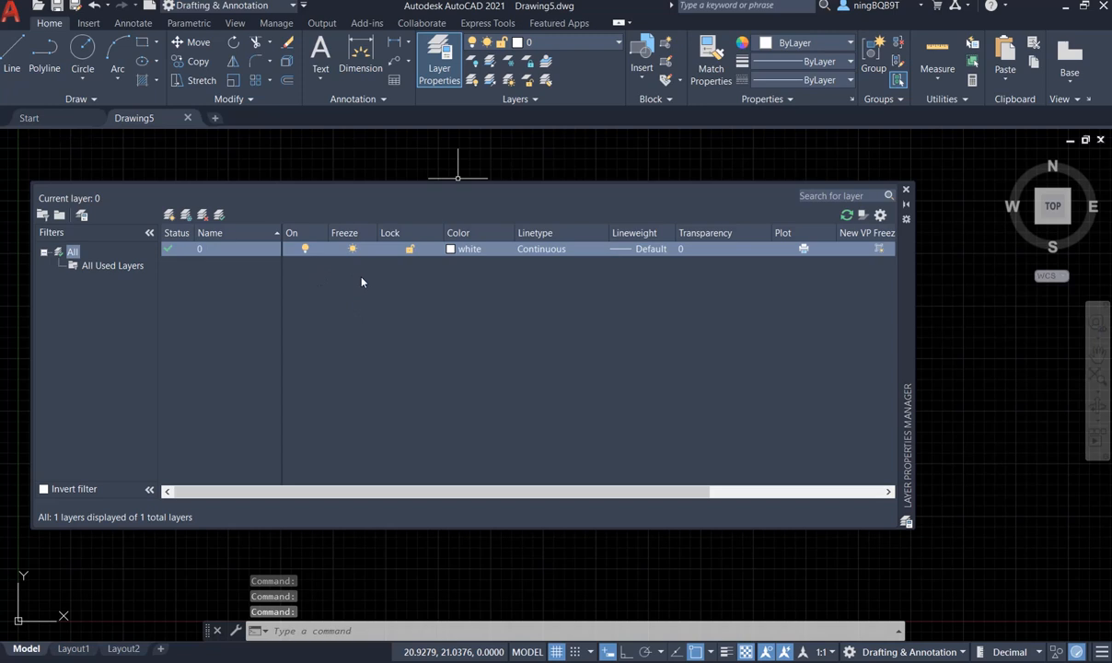
mouse_move(340, 268)
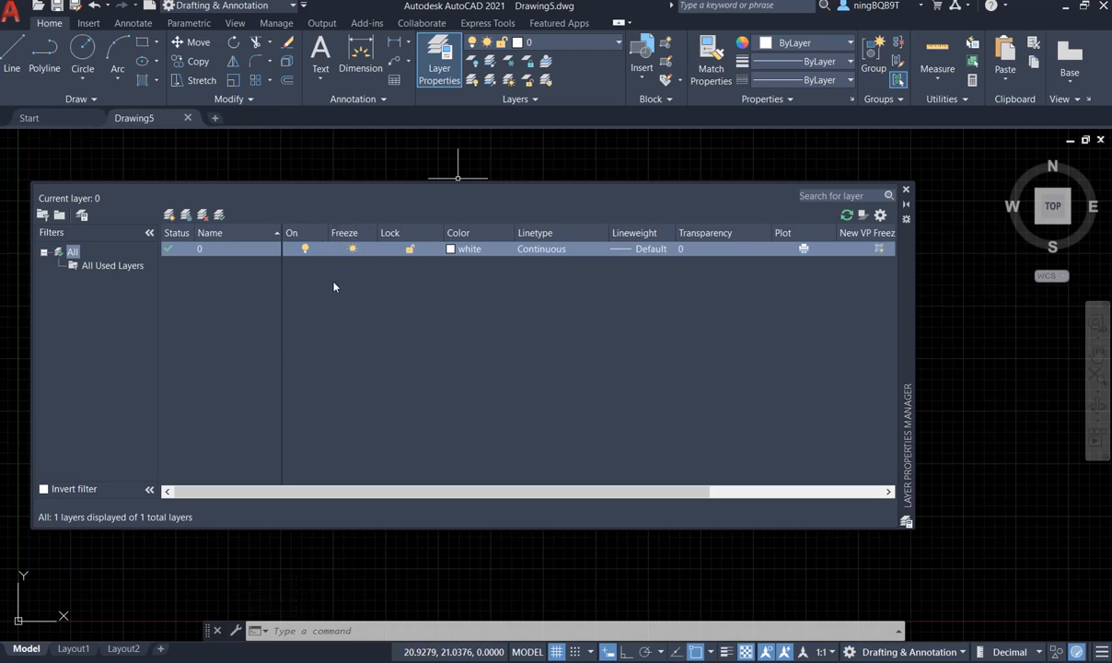
mouse_move(273, 304)
text(1)
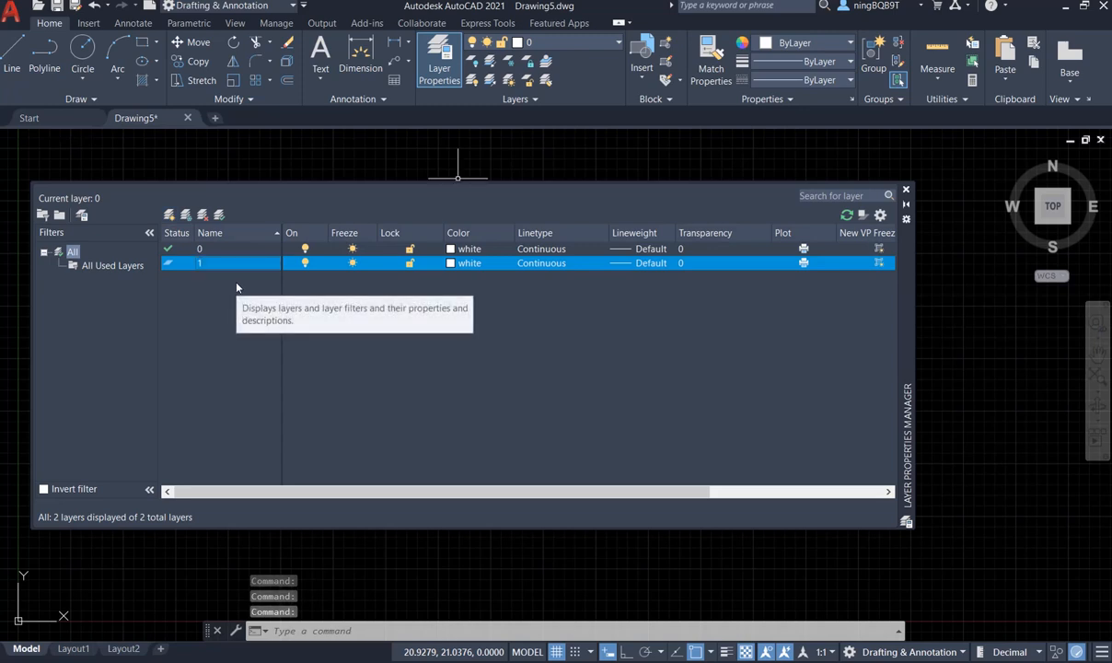
mouse_move(524, 308)
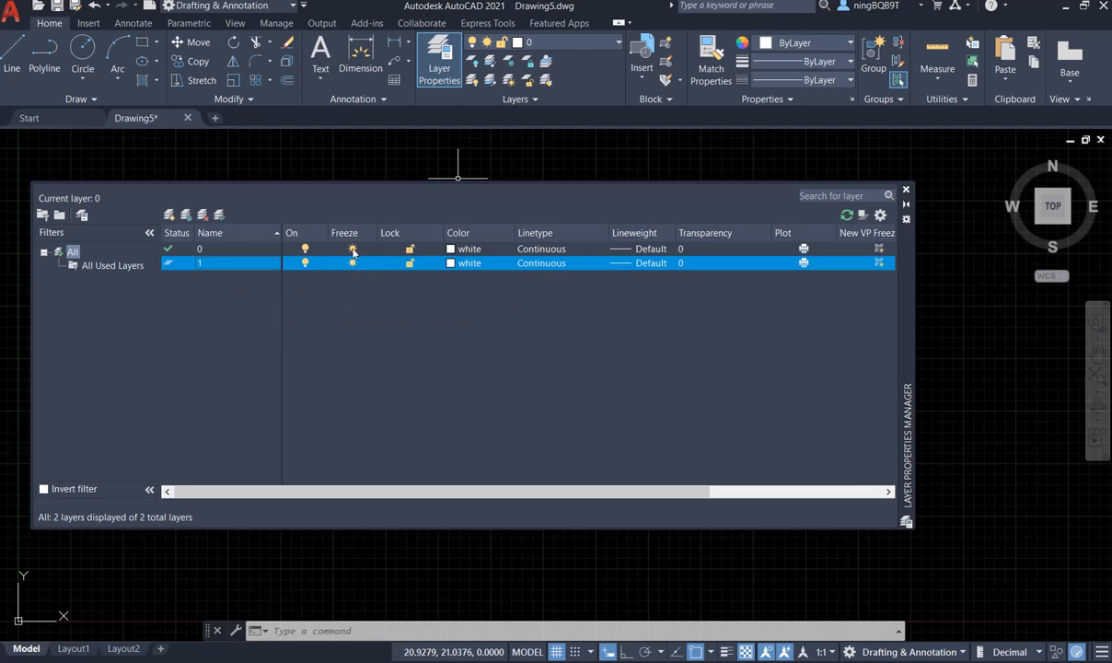
Attempt to freeze the current layer 0 in the Layer Properties Manager
click(351, 248)
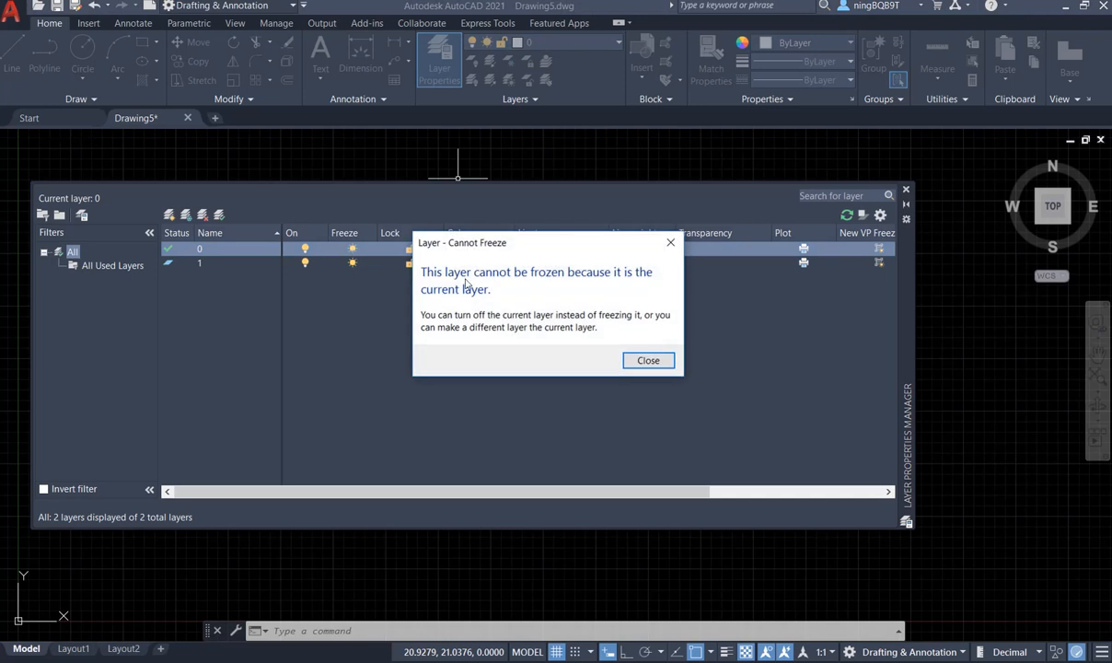
mouse_move(458, 283)
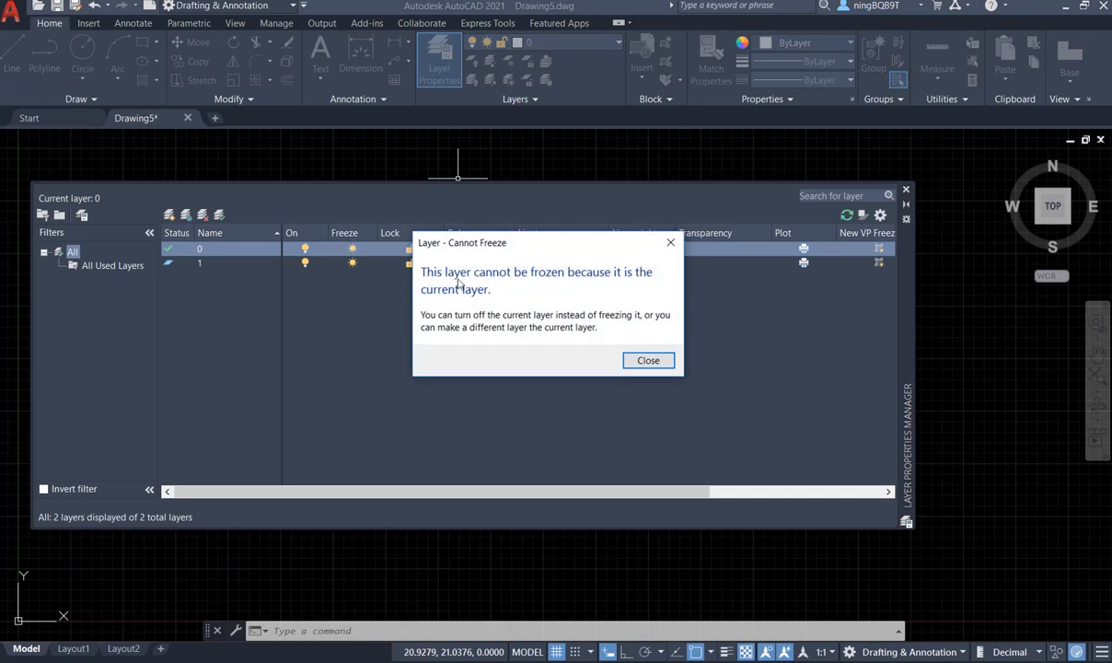
mouse_move(521, 283)
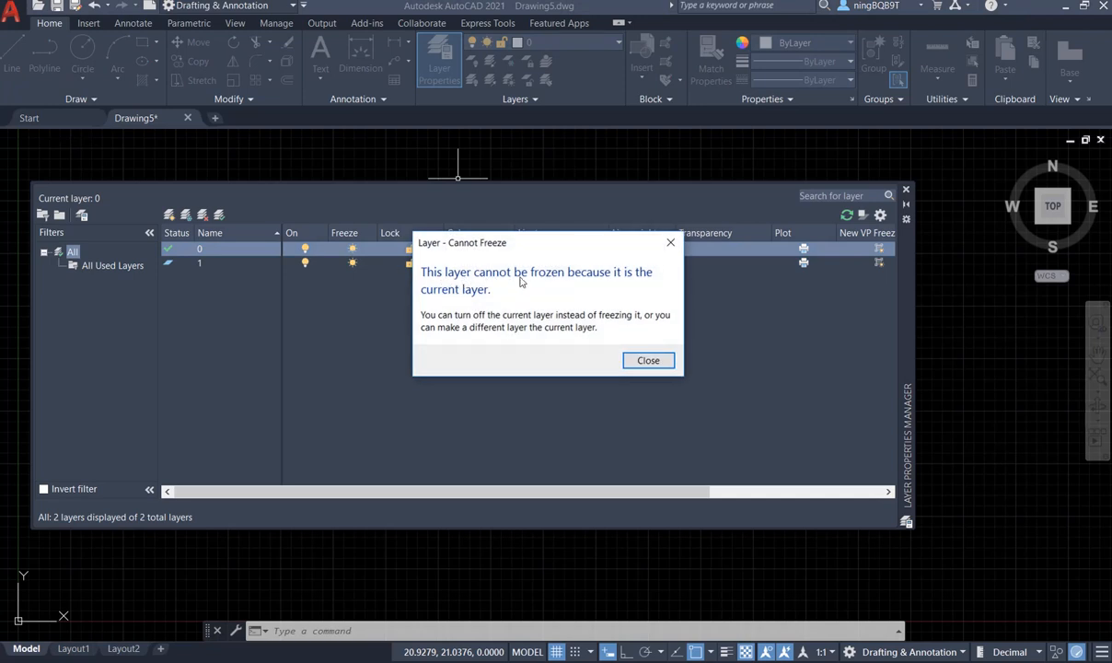
mouse_move(562, 317)
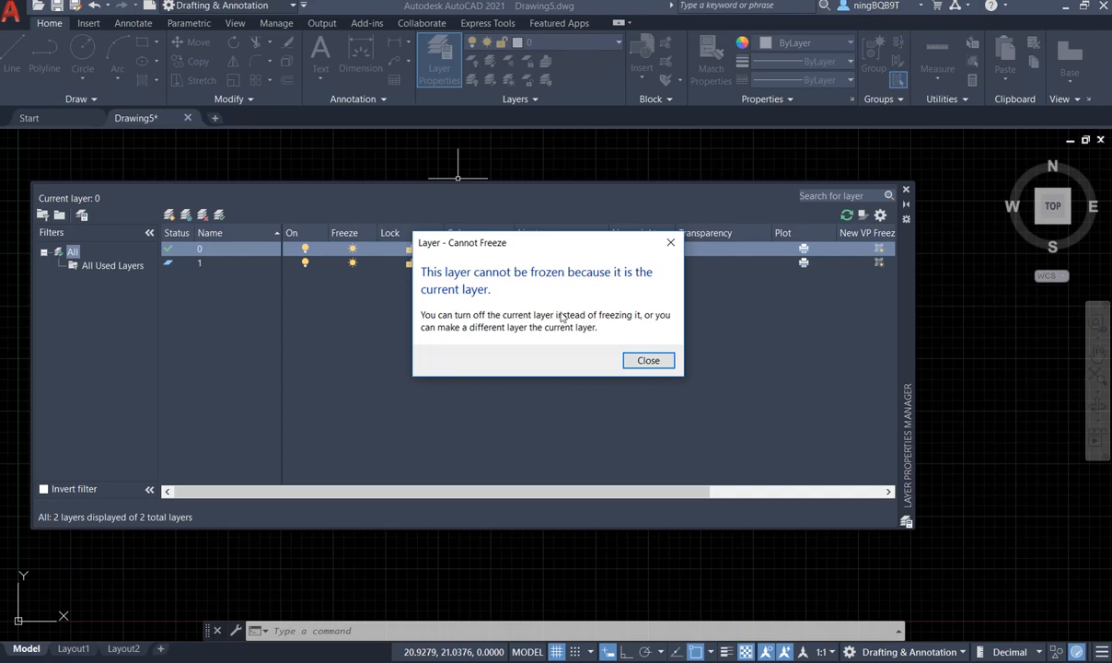
Close the cannot-freeze warning and freeze layer 1
click(648, 360)
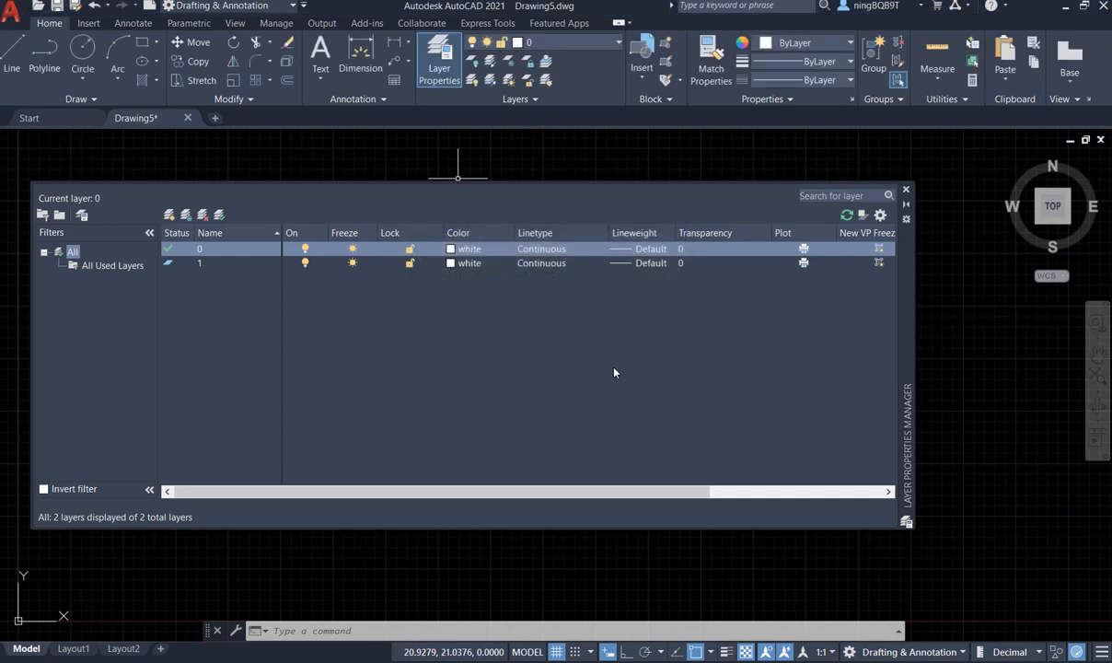
mouse_move(577, 370)
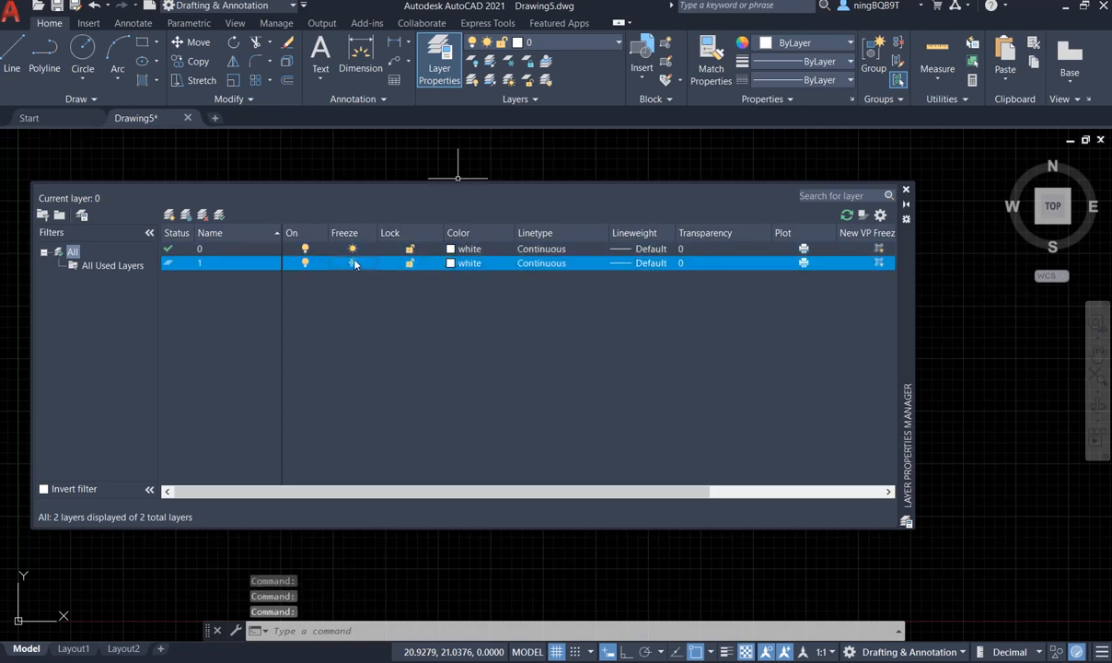
click(352, 262)
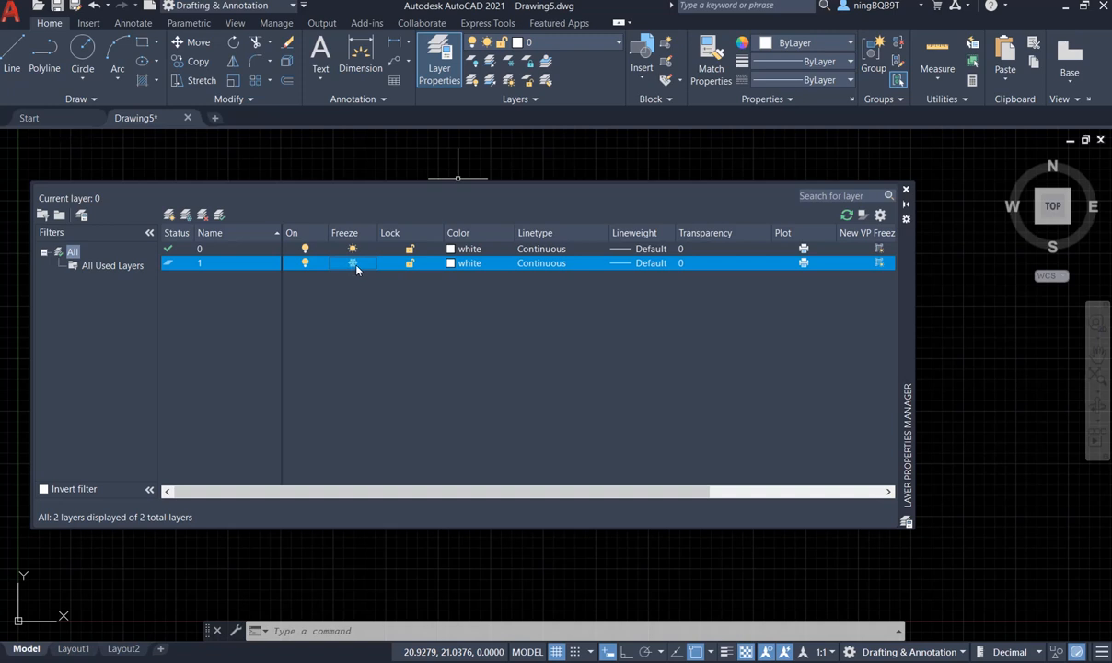
mouse_move(830, 318)
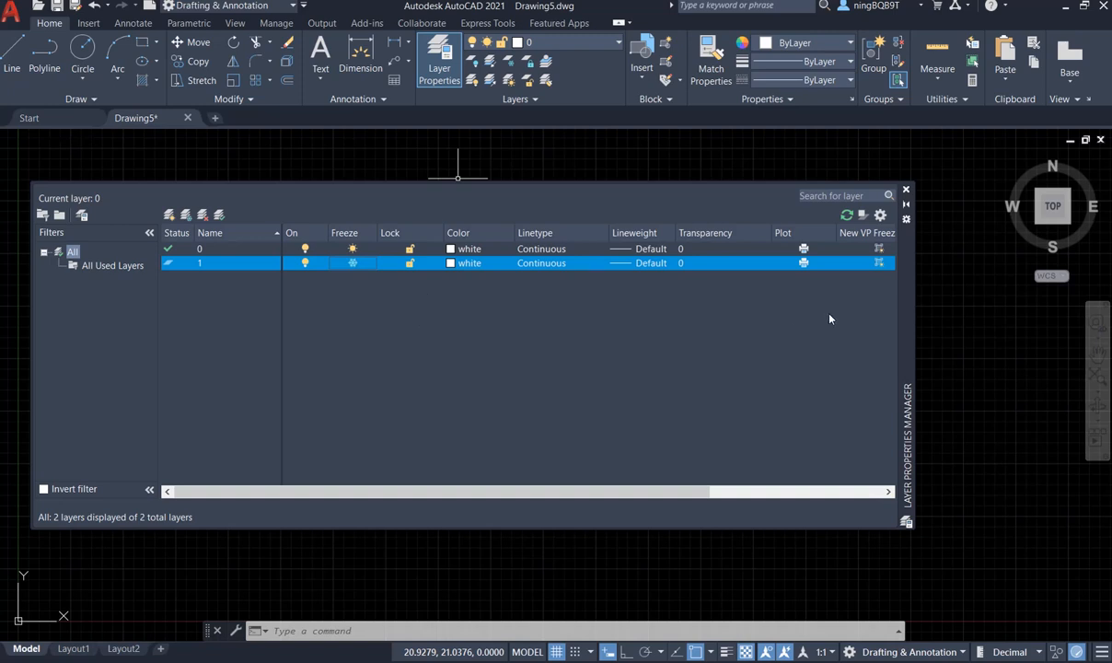
mouse_move(906, 192)
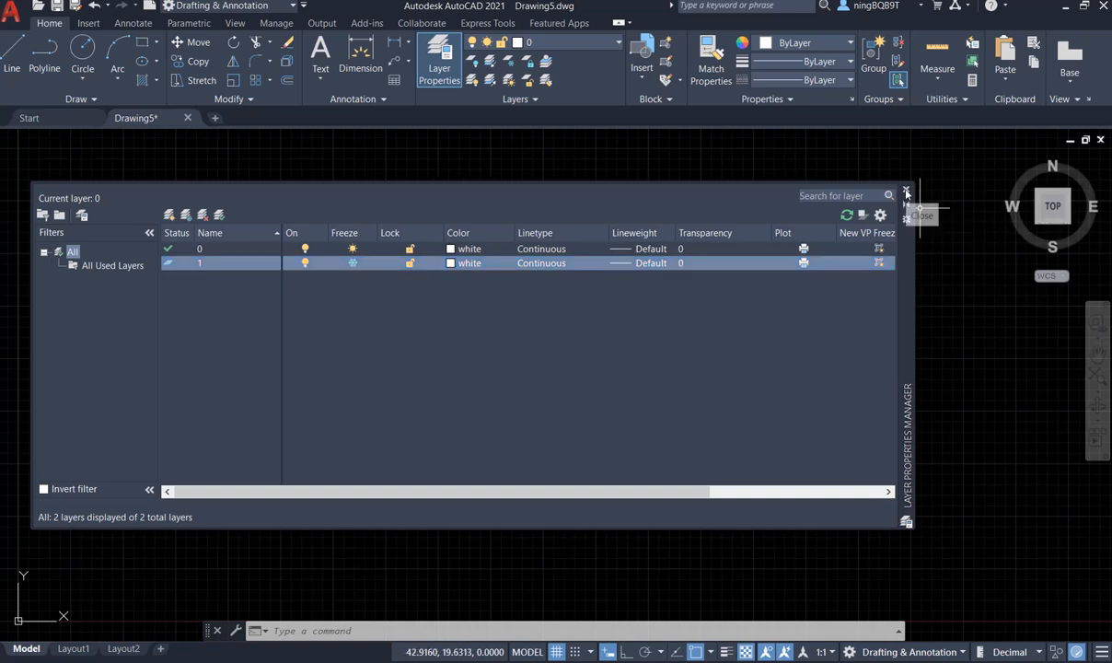
mouse_move(906, 191)
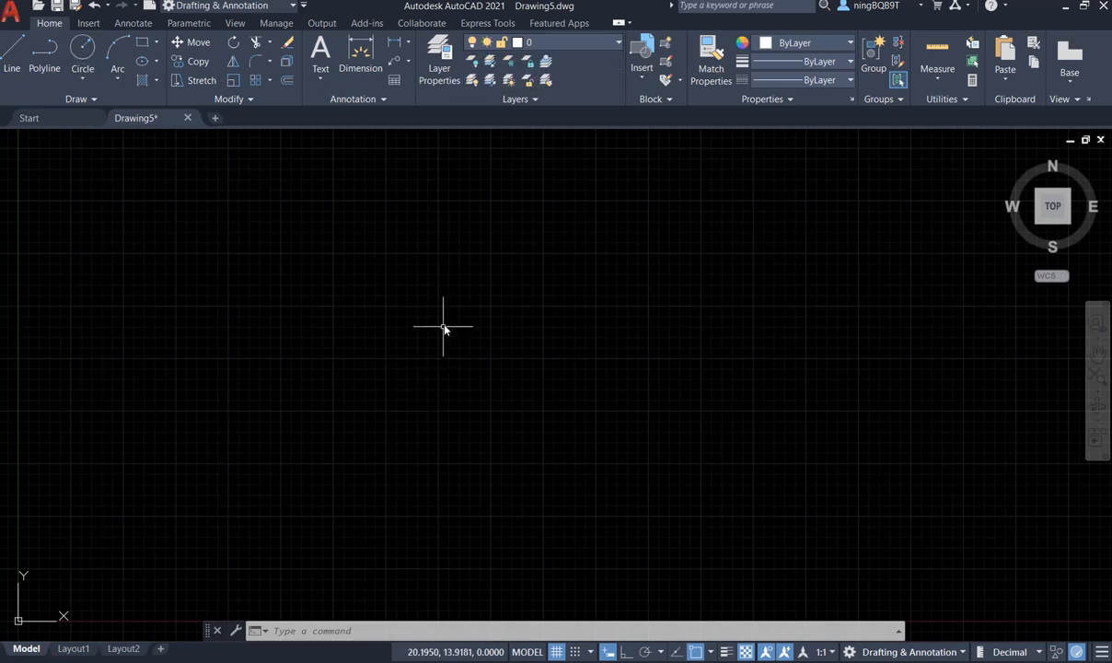
mouse_move(581, 652)
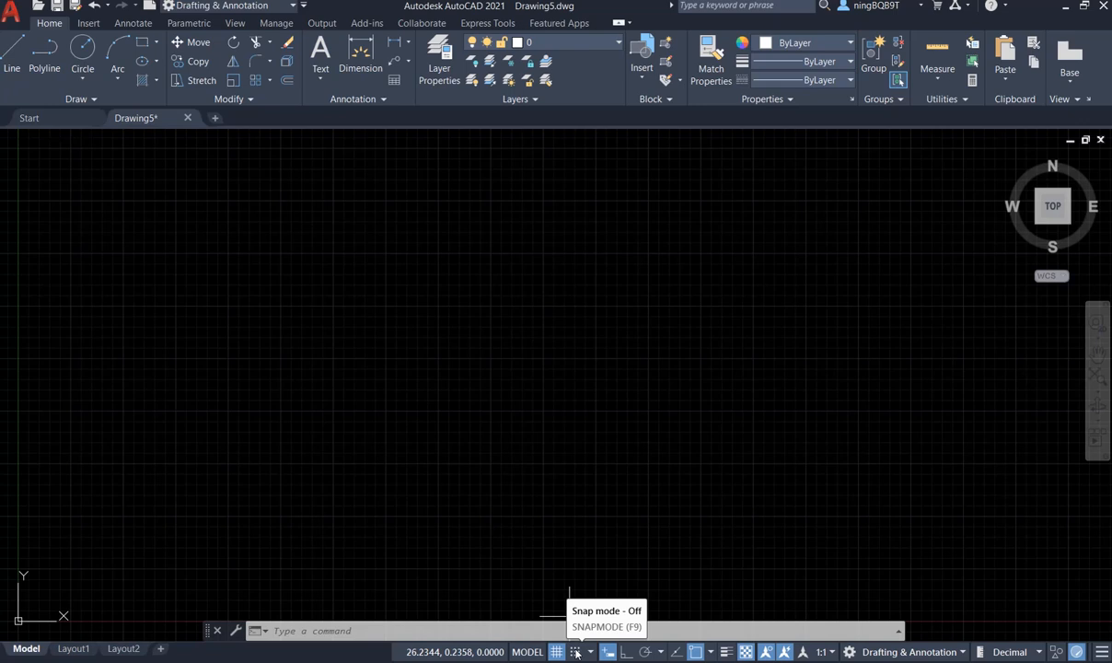
Switch on Snap Mode in the status bar
click(577, 652)
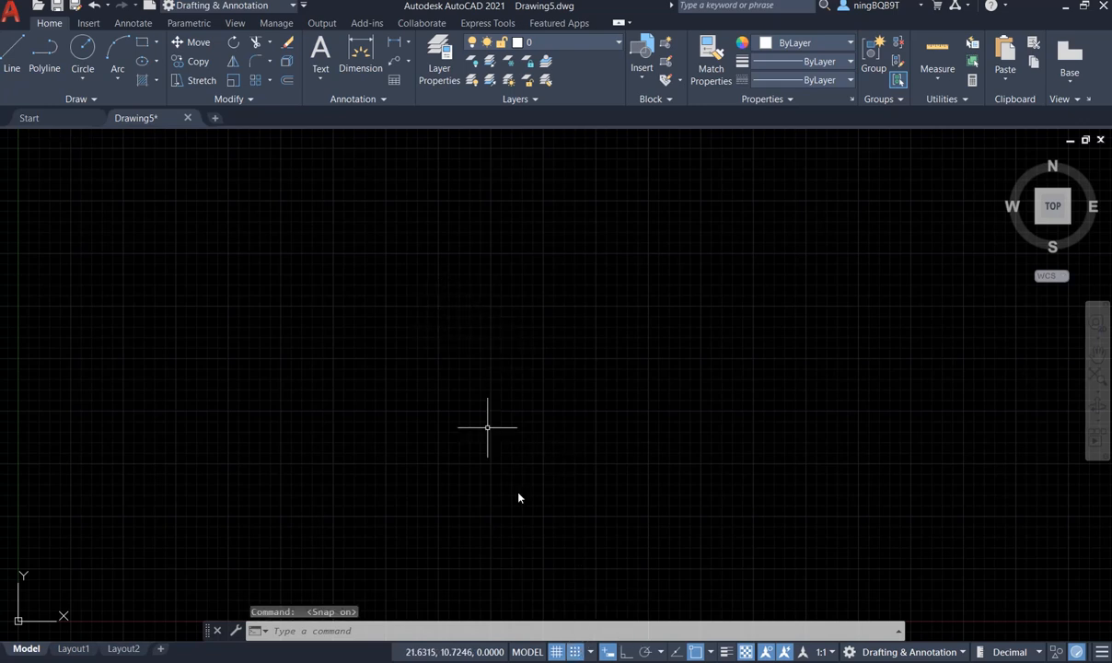
mouse_move(1094, 396)
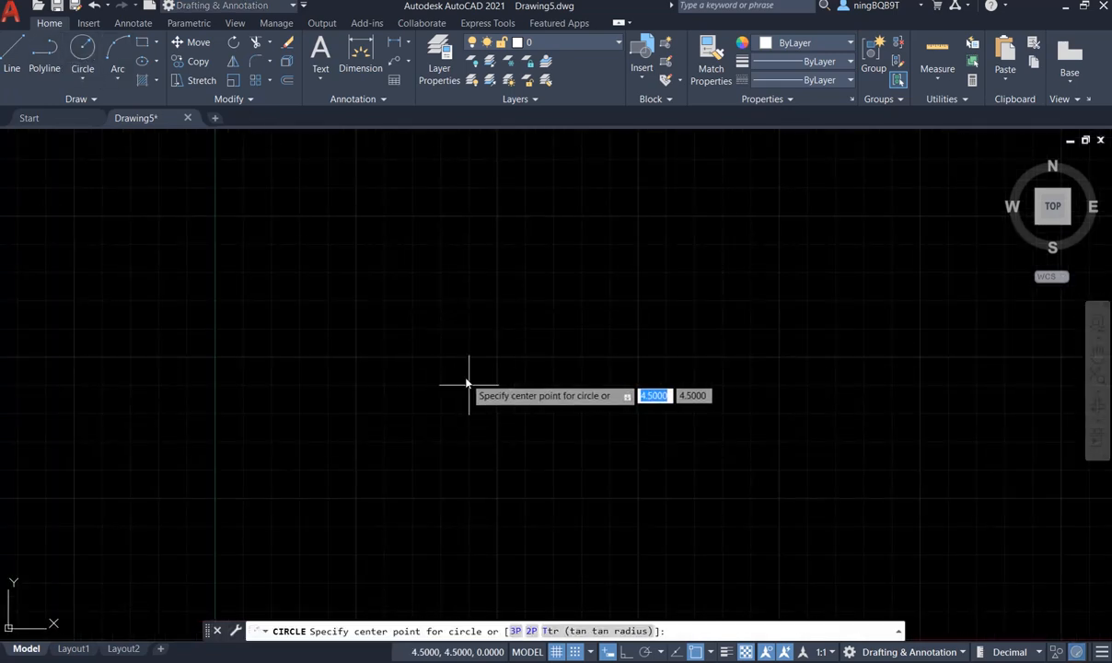
Draw an outer circle, then a smaller inner circle on the same centre point
click(469, 382)
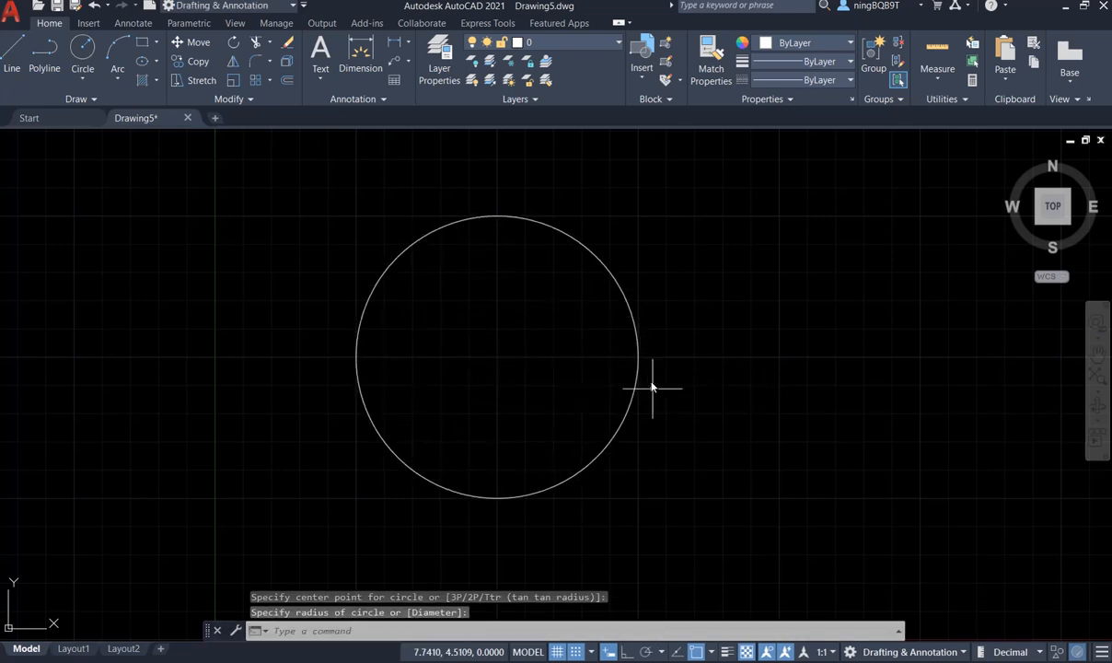
mouse_move(542, 224)
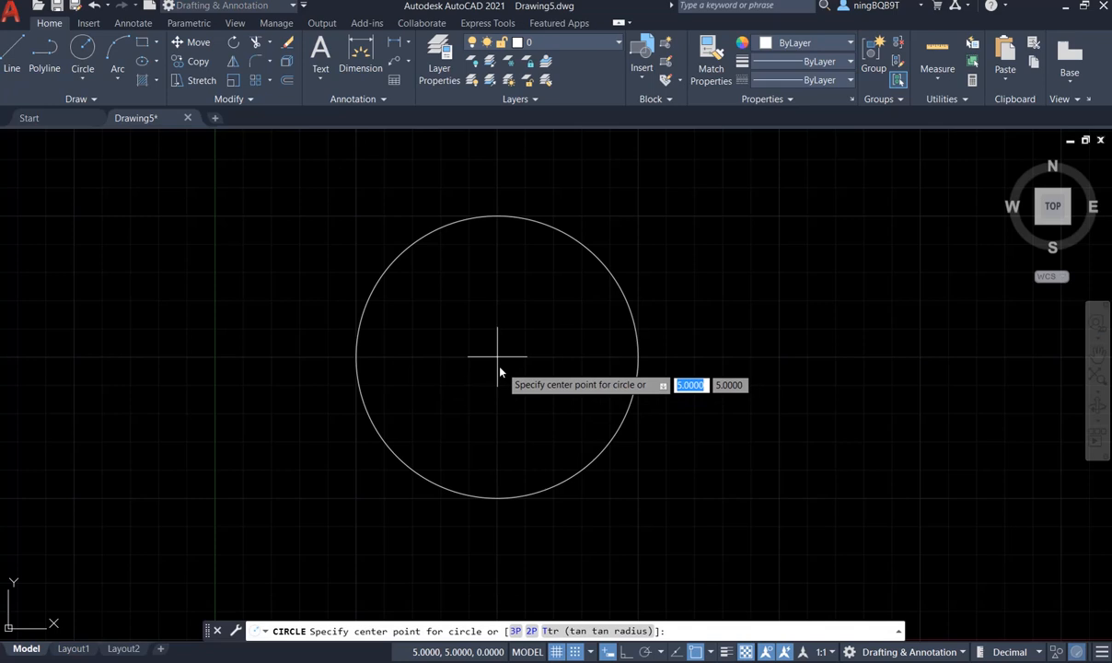
click(500, 357)
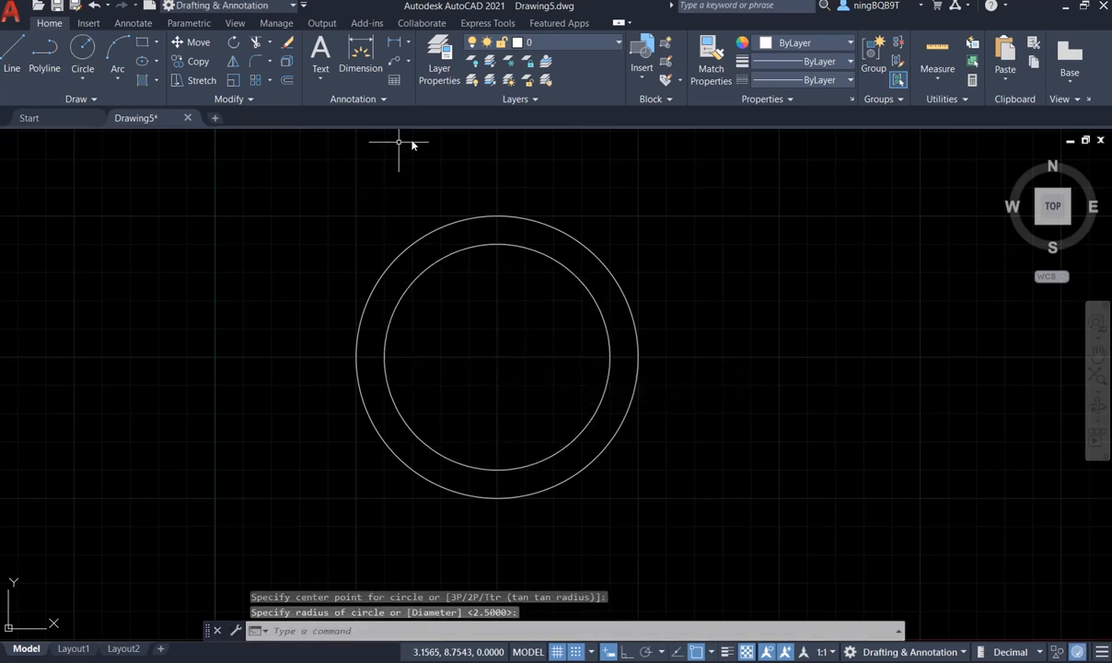
mouse_move(469, 138)
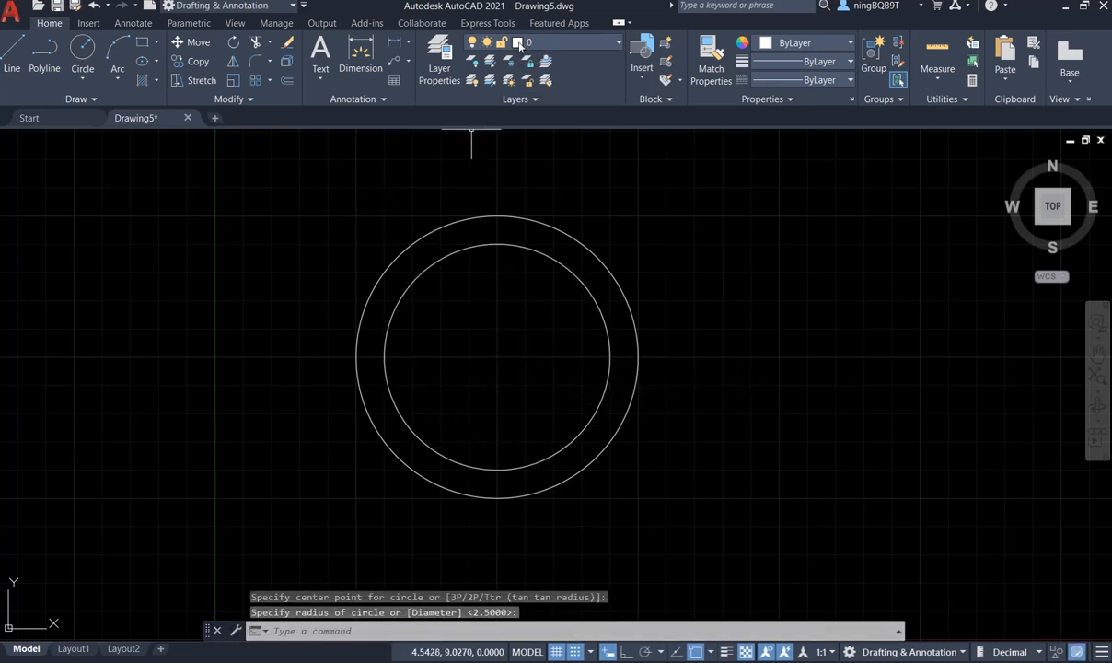
mouse_move(517, 43)
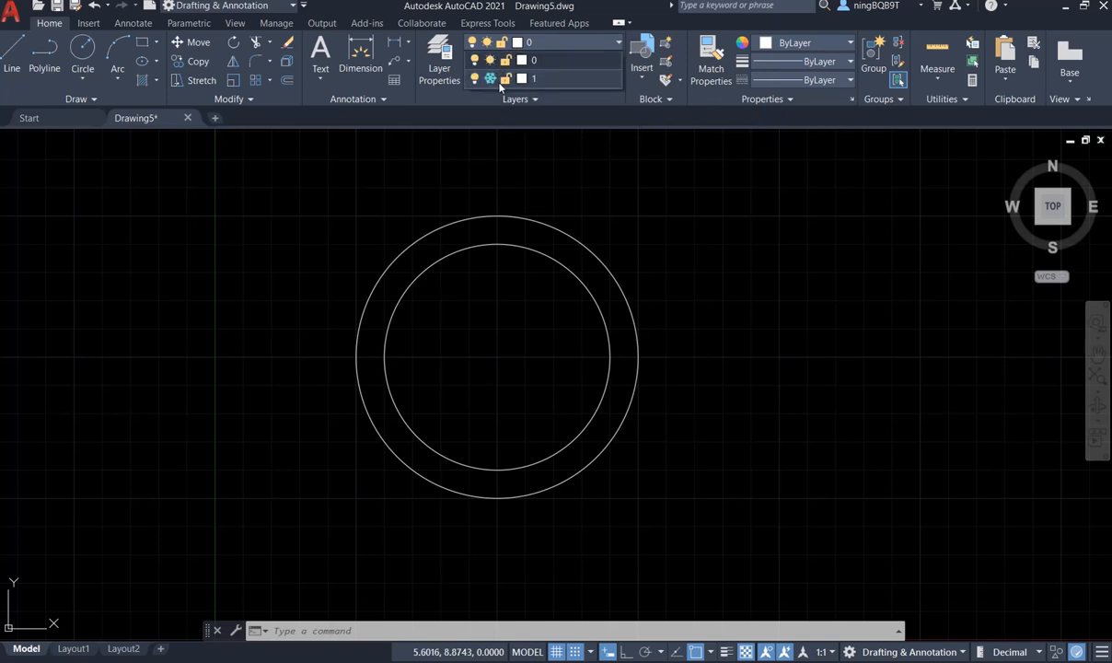
Choose frozen layer 1 from the Home ribbon's Layer dropdown to make it current
click(488, 79)
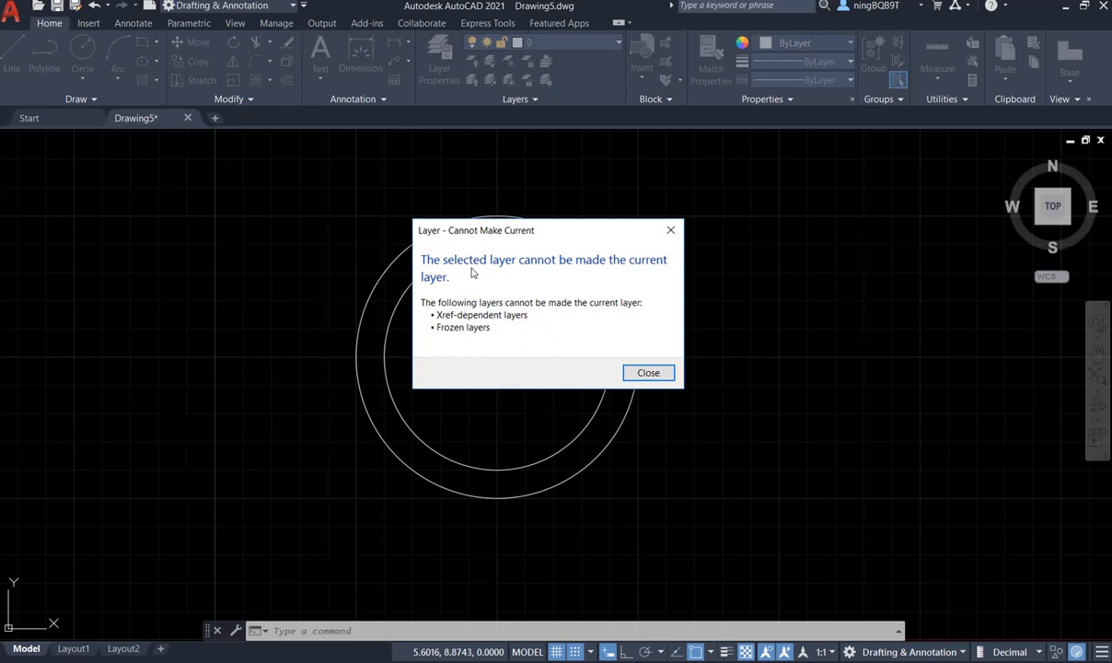
mouse_move(445, 269)
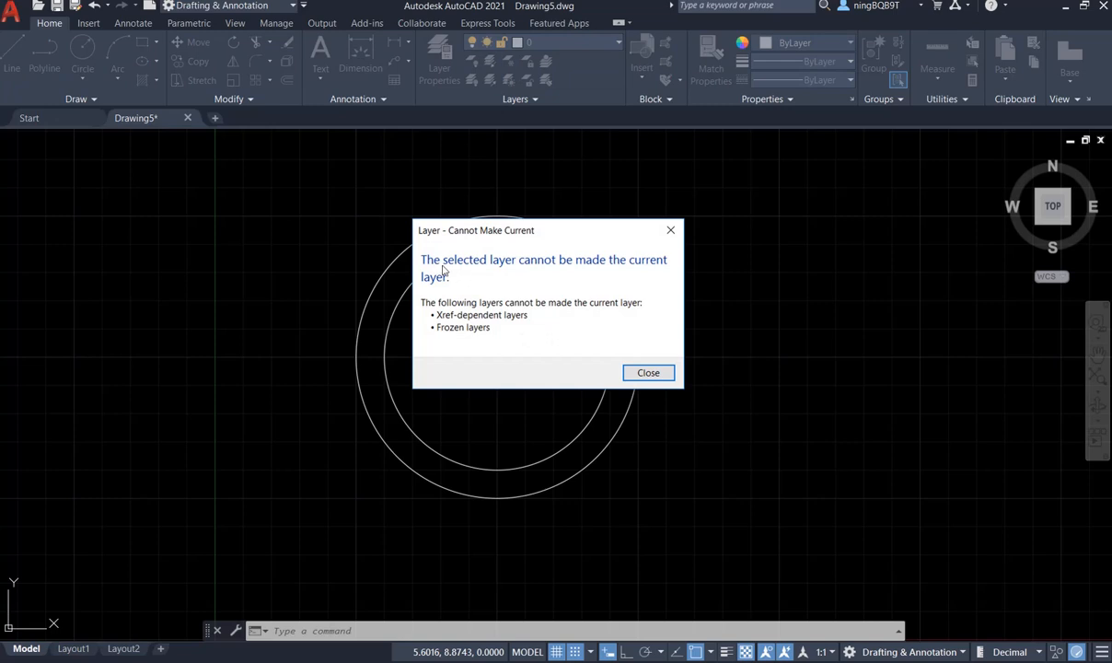
mouse_move(569, 273)
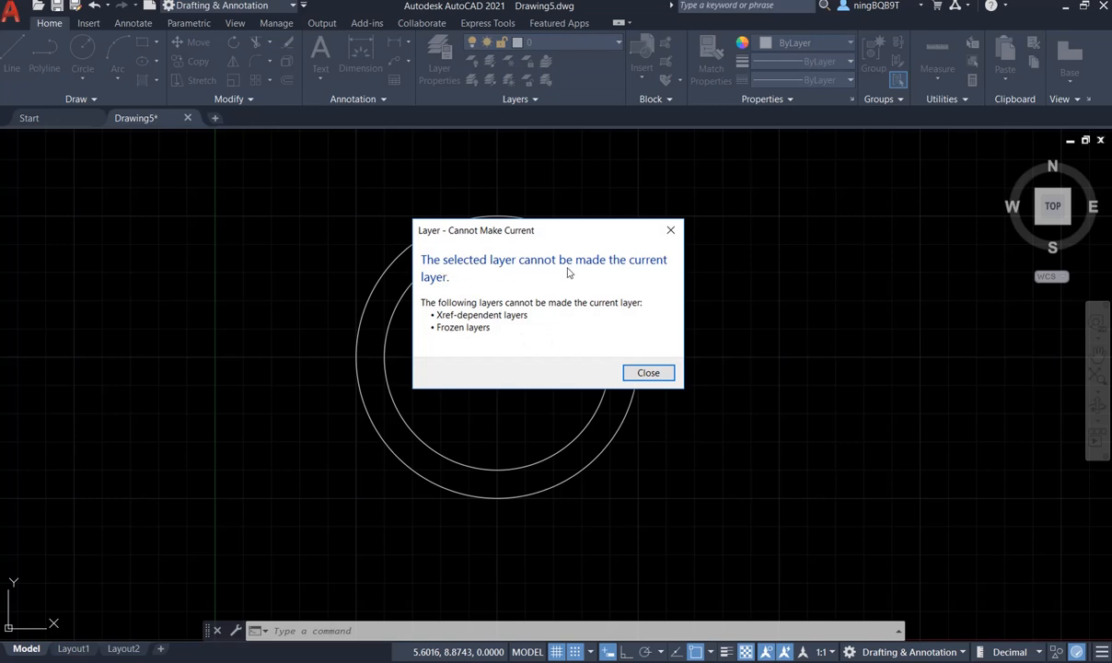
mouse_move(587, 358)
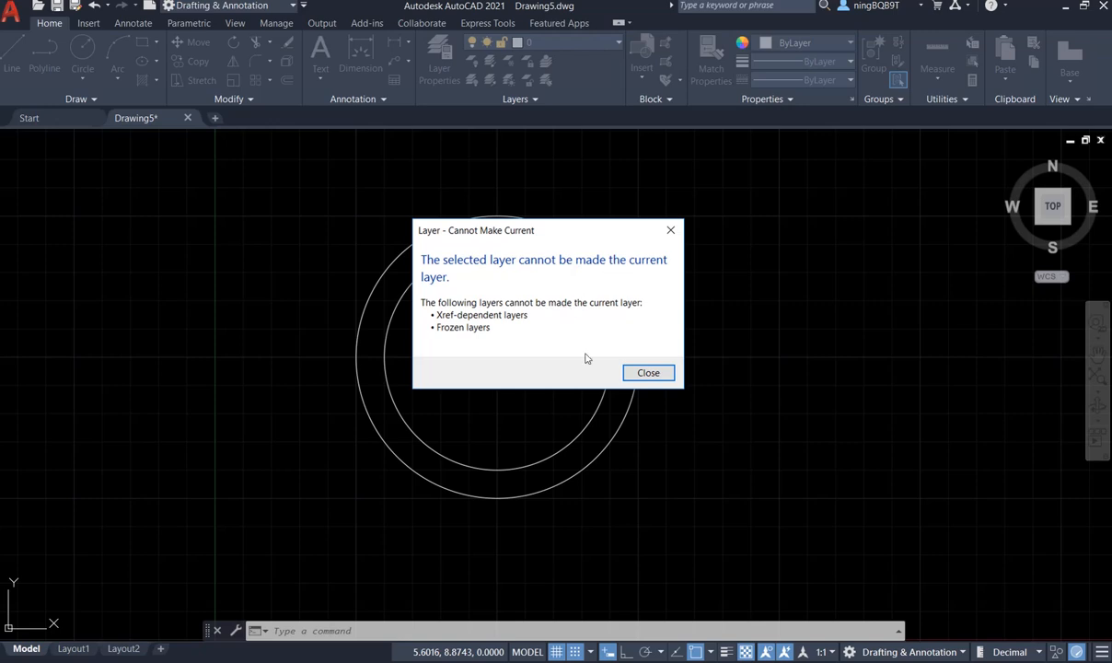
Close the Layer - Cannot Make Current warning, keeping layer 0 current
click(648, 371)
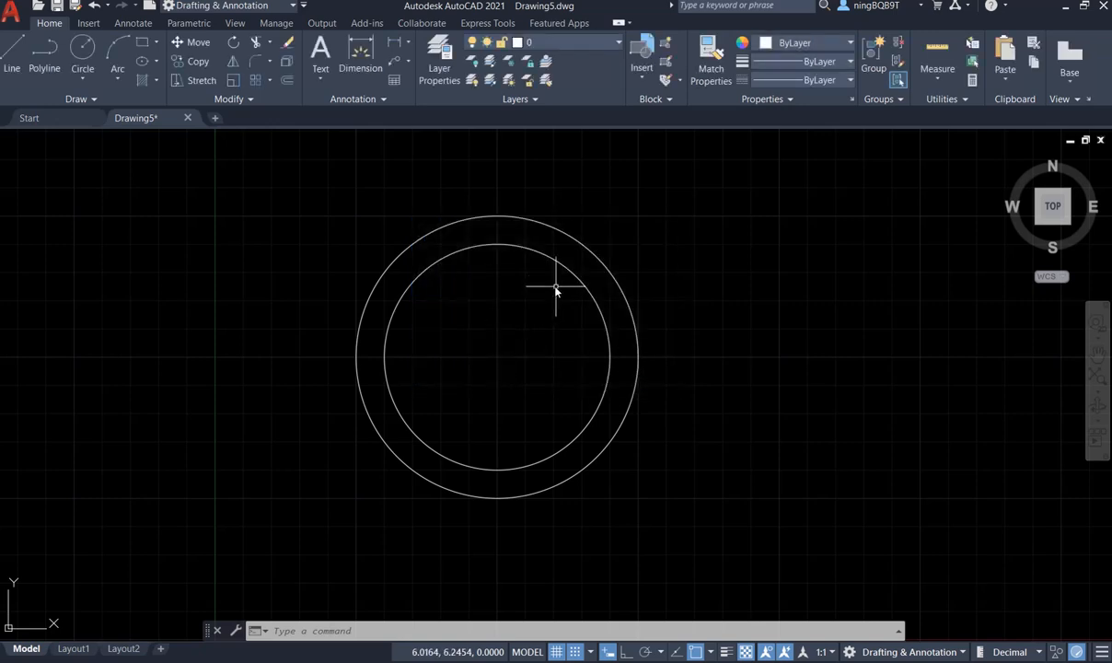
mouse_move(614, 274)
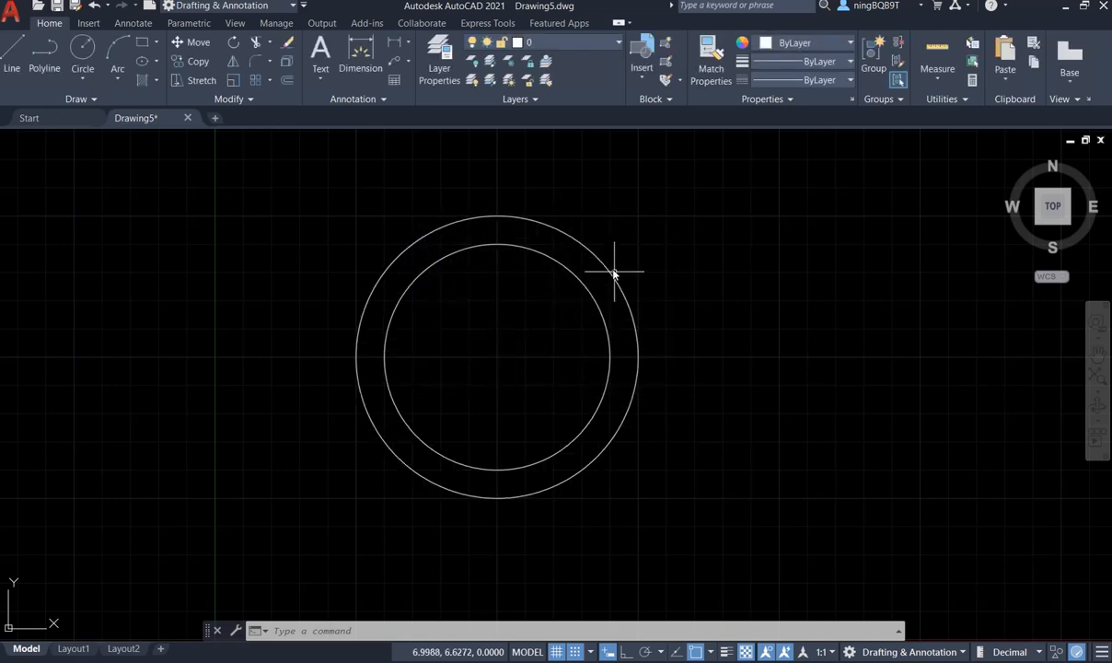
mouse_move(617, 322)
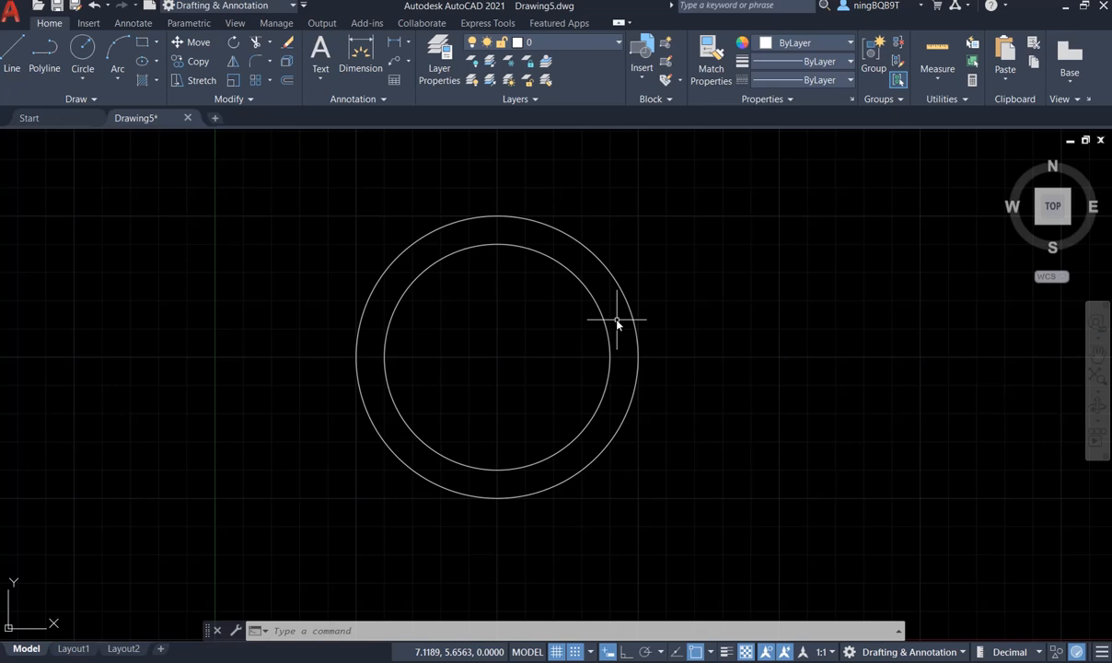
mouse_move(721, 295)
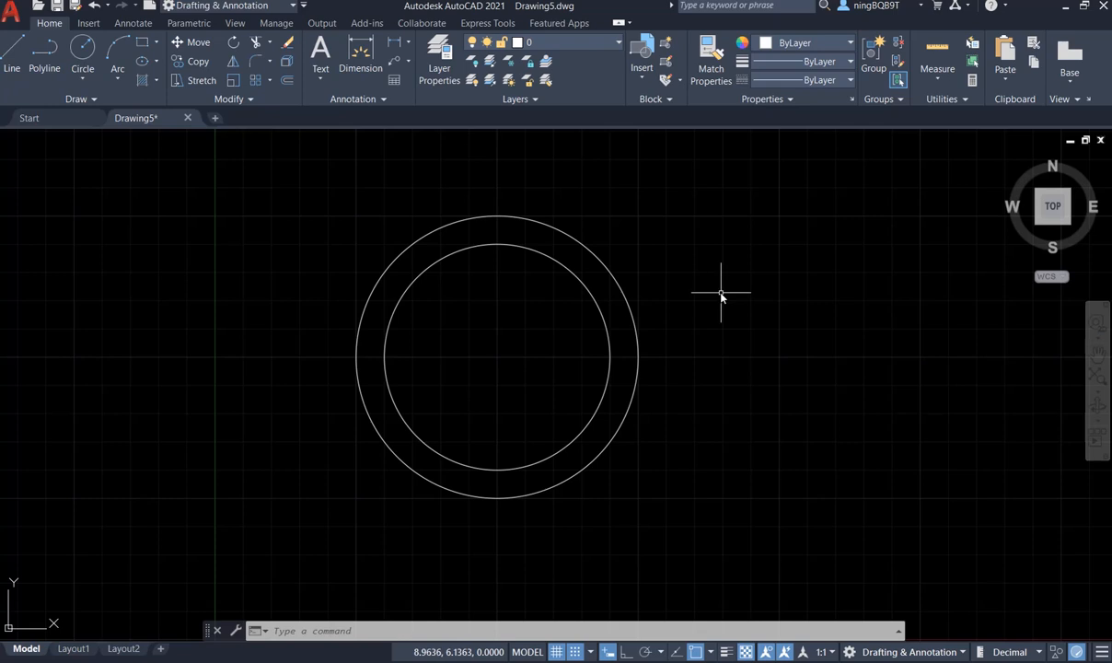
mouse_move(719, 297)
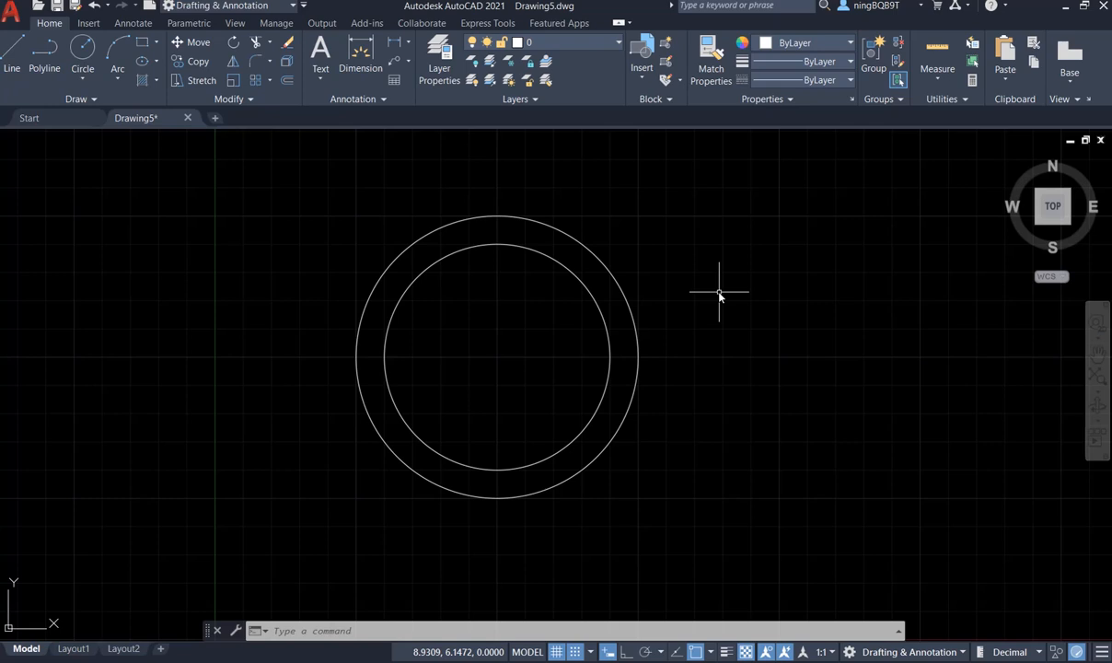
mouse_move(711, 373)
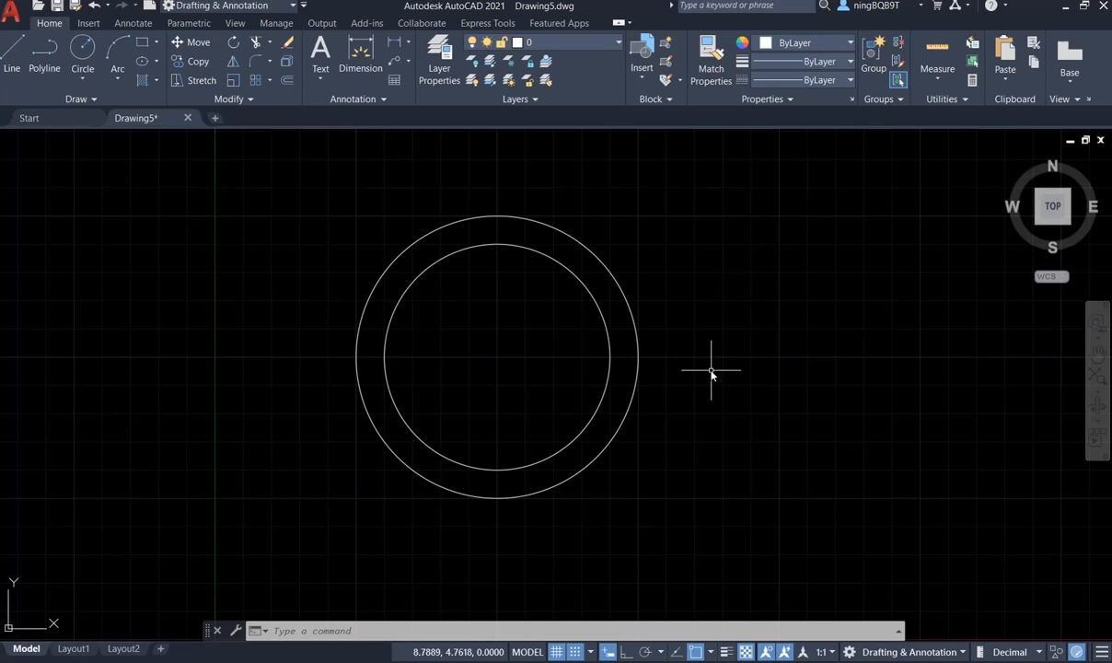